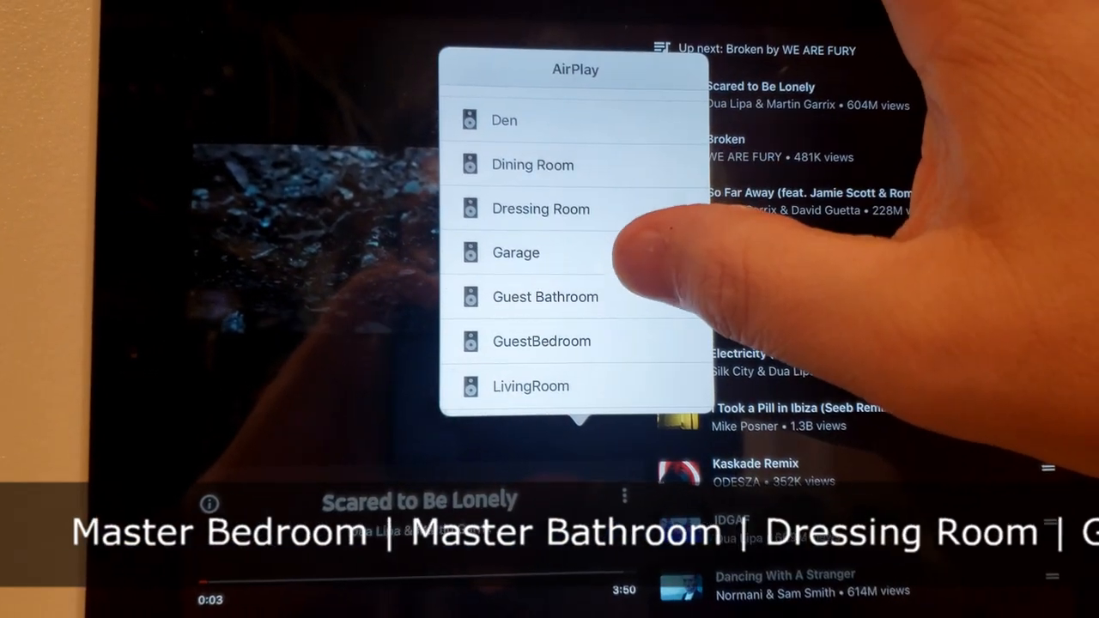
scroll("down", 3)
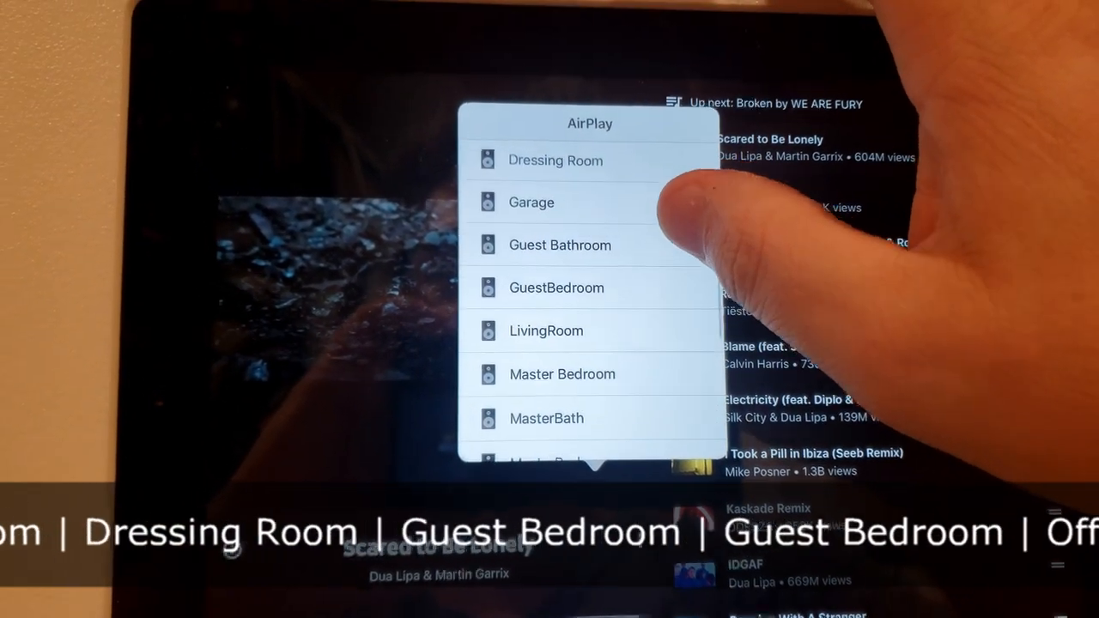
scroll("down", 3)
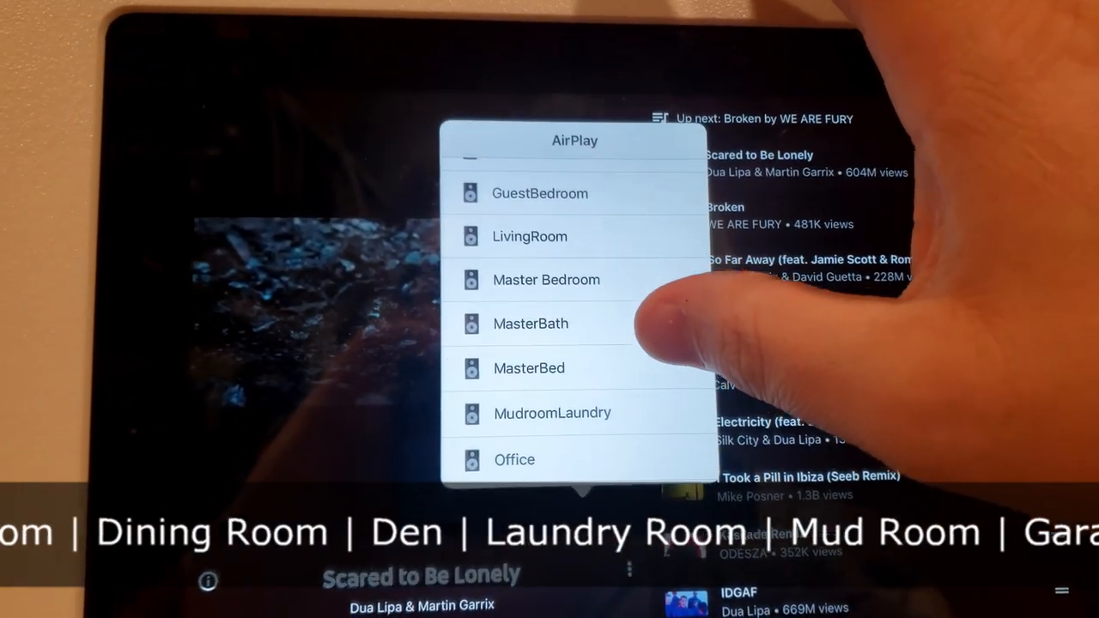
scroll("down", 3)
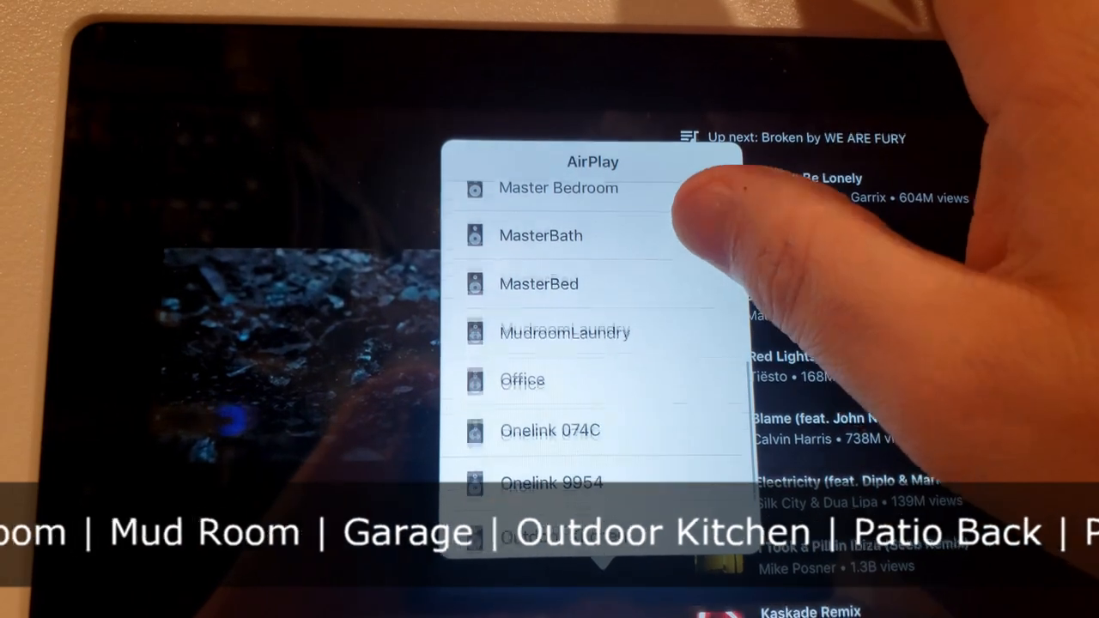